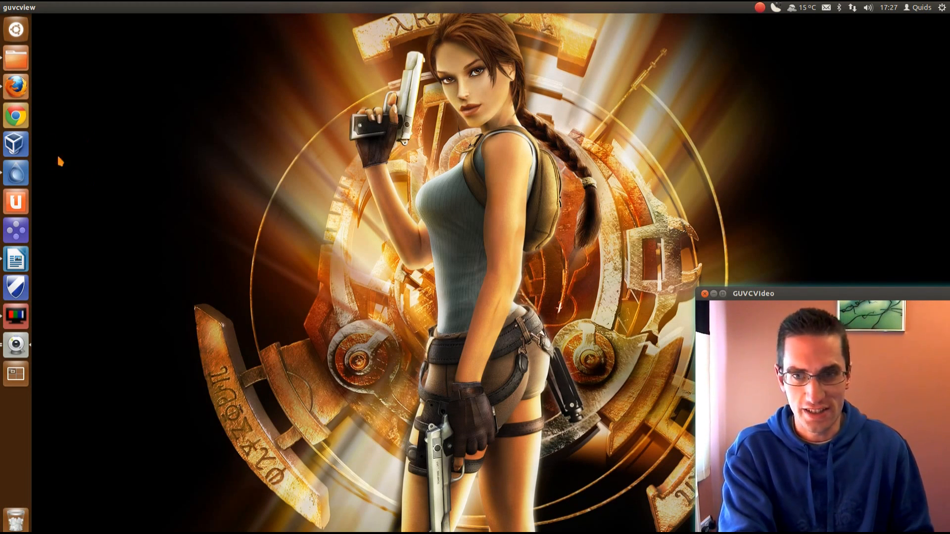
Step: Launch Firefox from the Unity dock to show the OpenDNS homepage and Dashboard tabs
{"action": "left_click", "coordinate": [15, 86]}
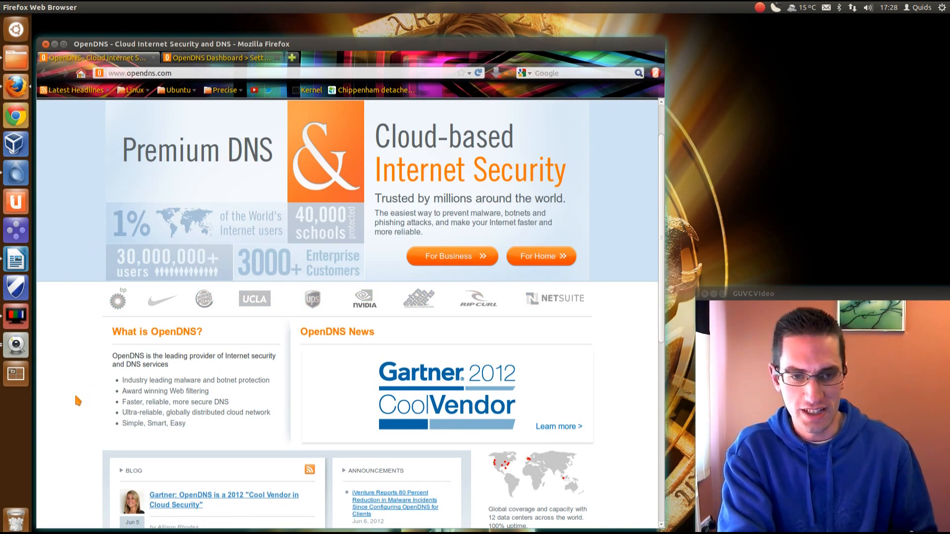
Step: Scroll opendns.com down to the footer listing 208.67.222.222 and 208.67.220.220
{"action": "scroll", "scroll_direction": "down", "scroll_amount": 3}
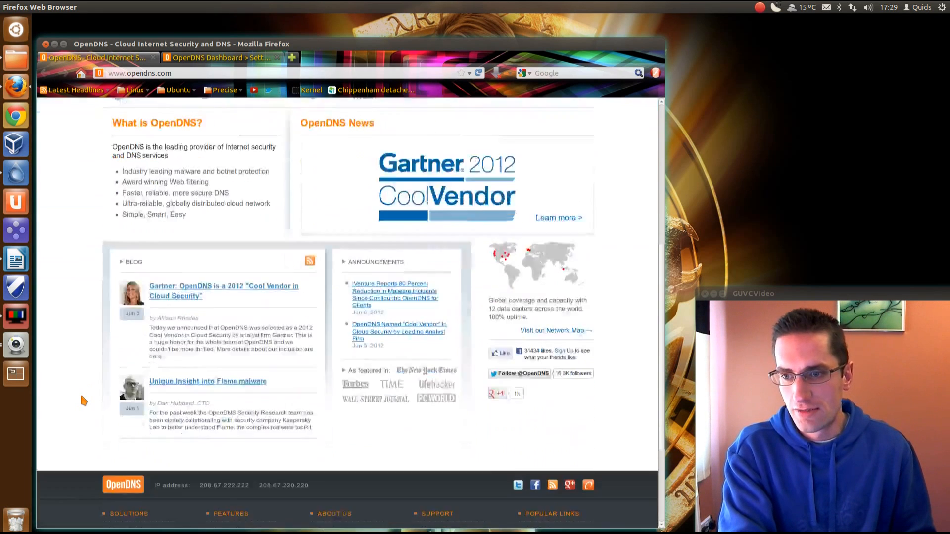
{"action": "scroll", "scroll_direction": "down", "scroll_amount": 3}
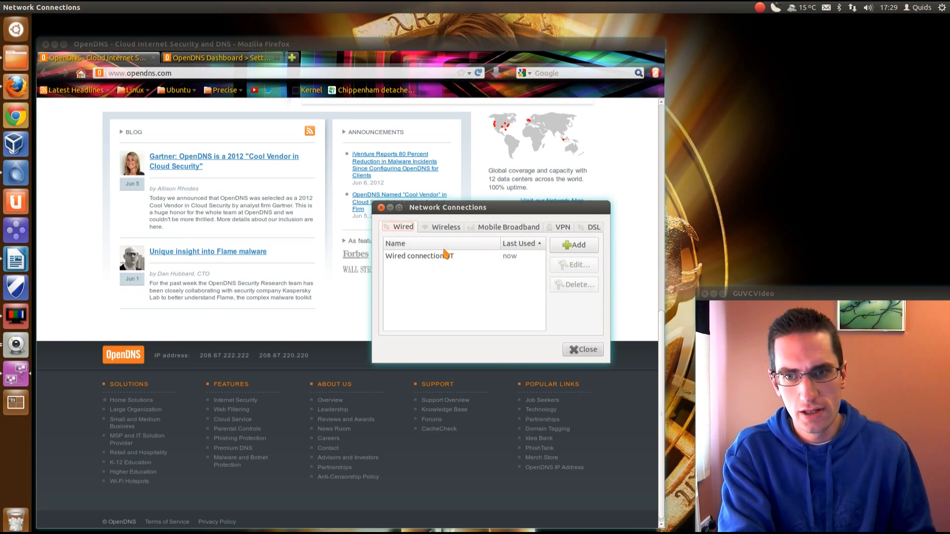
{"action": "left_click", "coordinate": [420, 256]}
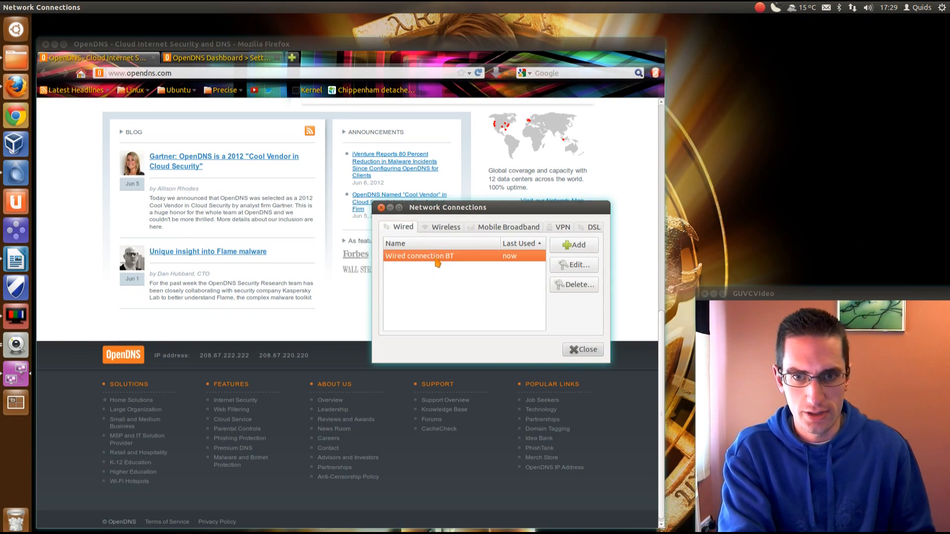
{"action": "mouse_move", "coordinate": [441, 242]}
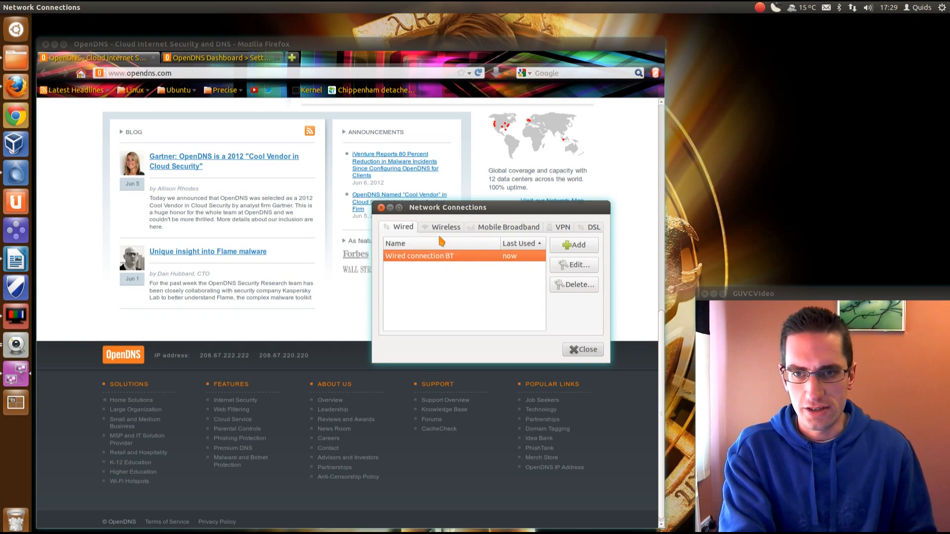
{"action": "left_click", "coordinate": [444, 227]}
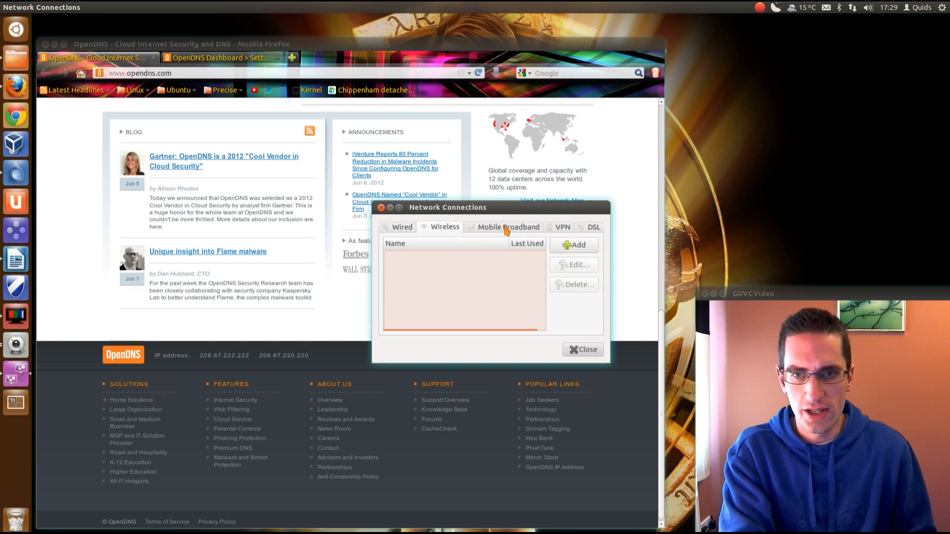
{"action": "left_click", "coordinate": [402, 227]}
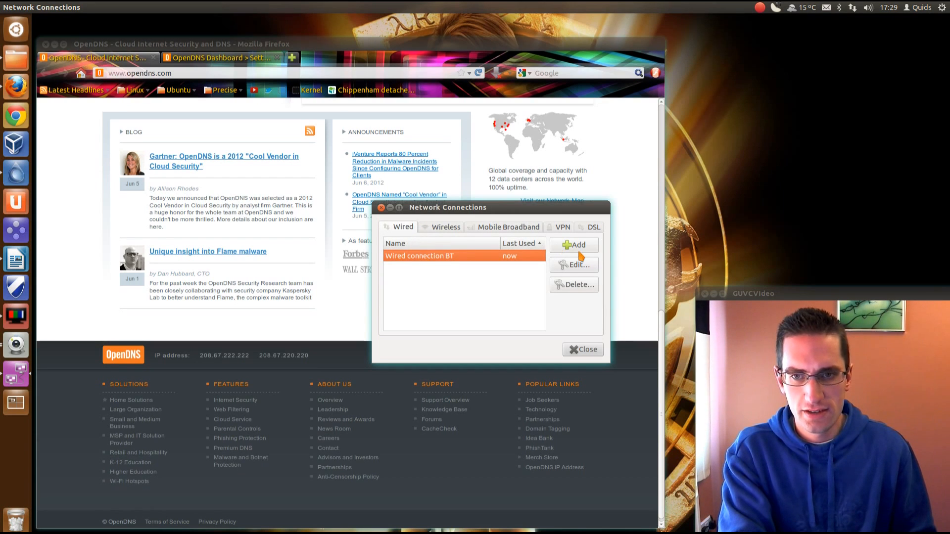
Step: Set Wired connection BT to Automatic (DHCP) addresses only with DNS 208.67.222.222 and 208.67.220.220
{"action": "left_click", "coordinate": [574, 264]}
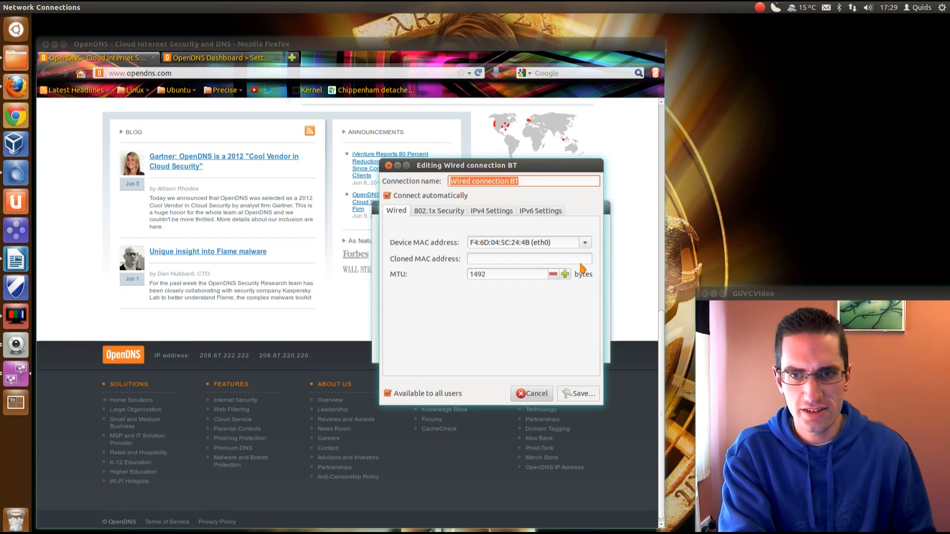
{"action": "left_click", "coordinate": [491, 210]}
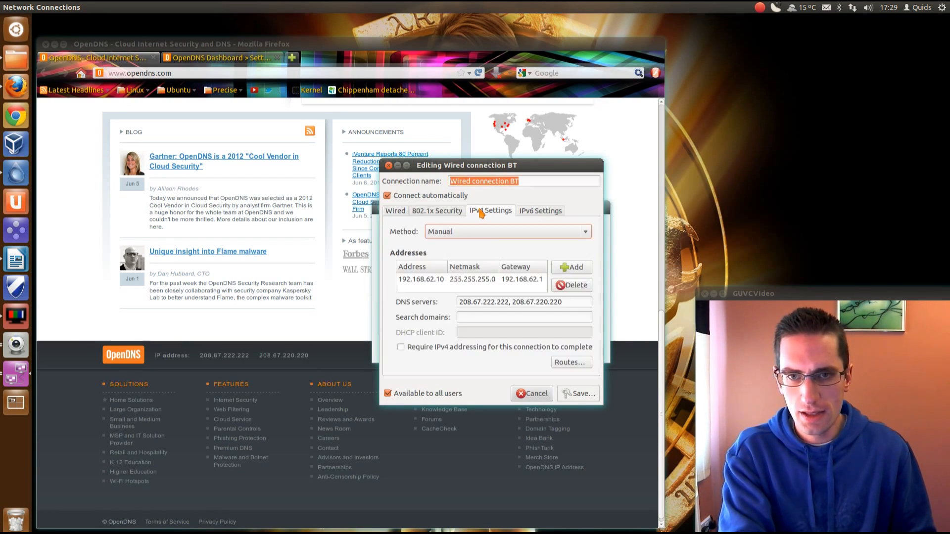
{"action": "mouse_move", "coordinate": [502, 234]}
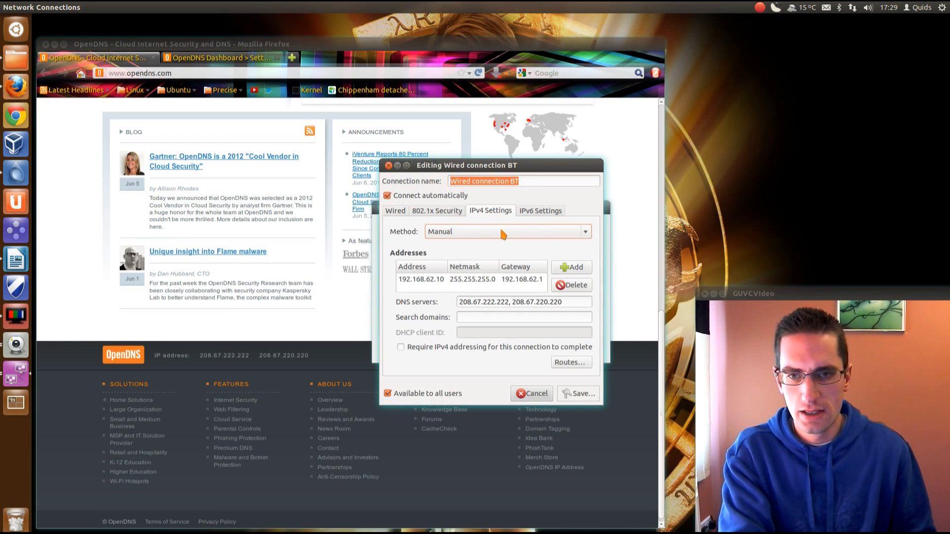
{"action": "left_click", "coordinate": [507, 232]}
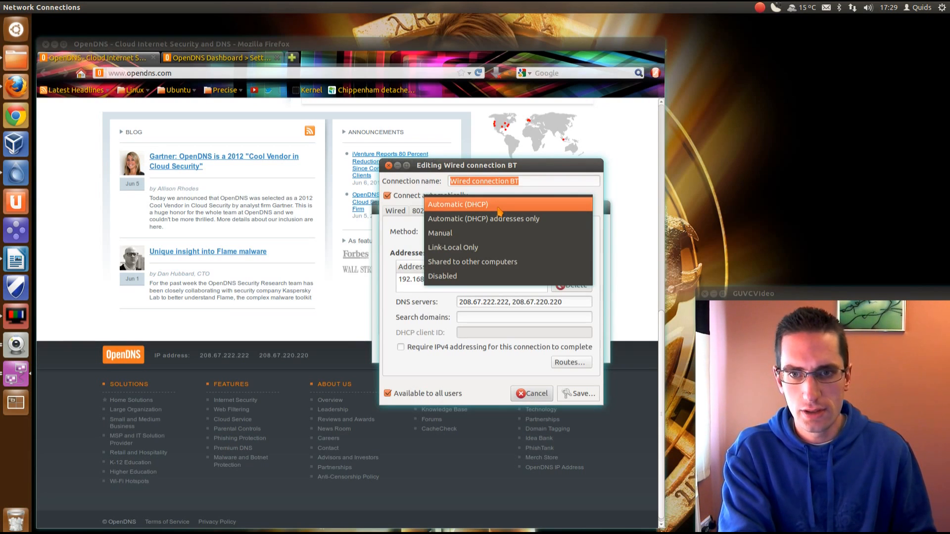
{"action": "left_click", "coordinate": [458, 204]}
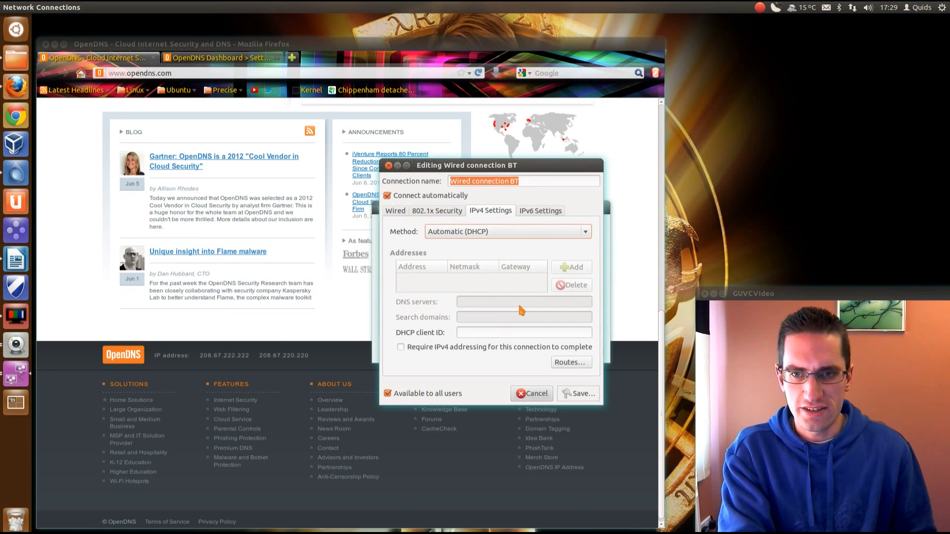
{"action": "left_click", "coordinate": [508, 232]}
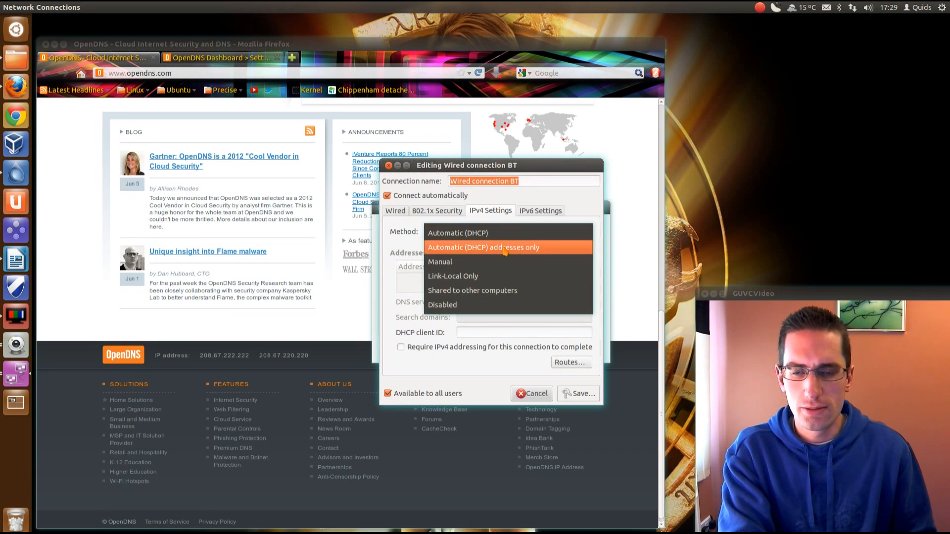
{"action": "mouse_move", "coordinate": [506, 254]}
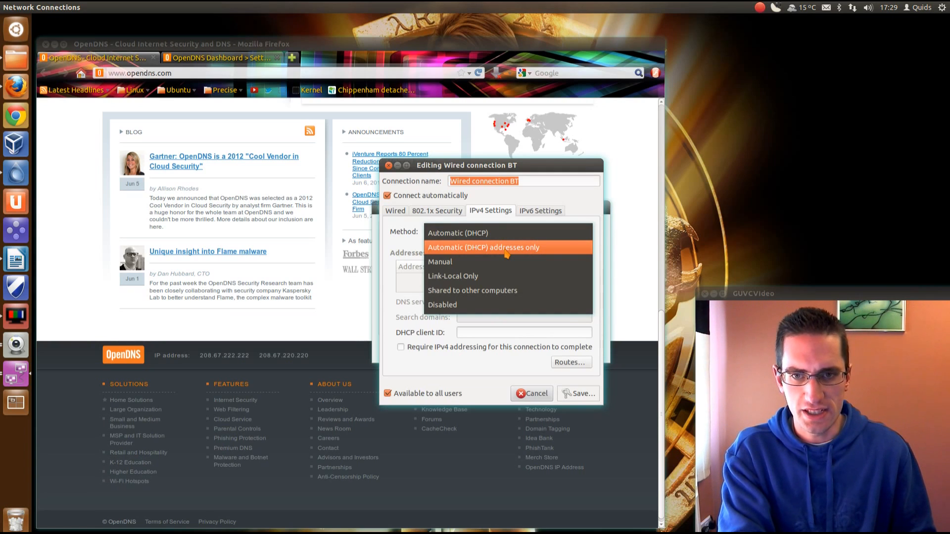
{"action": "left_click", "coordinate": [484, 247]}
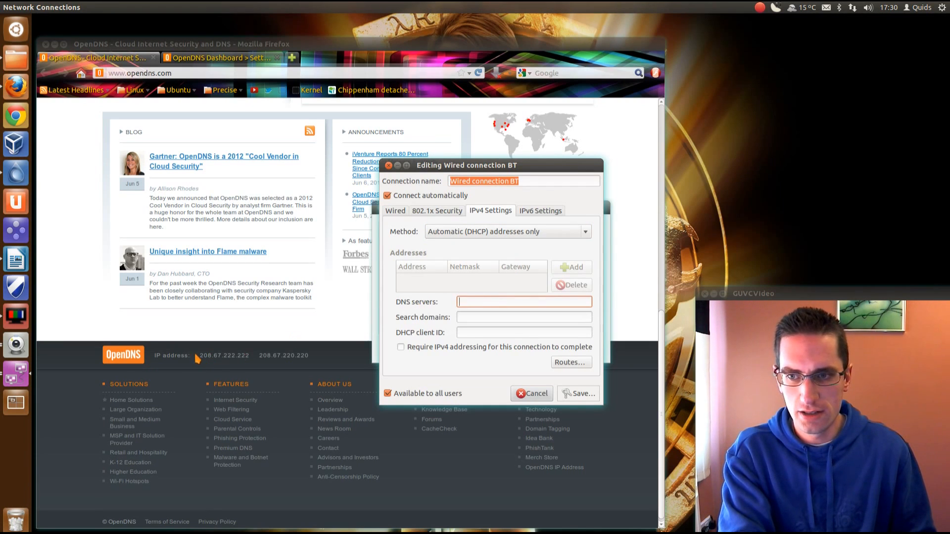
{"action": "type", "text": "208.67.222.222 208.67.220.220"}
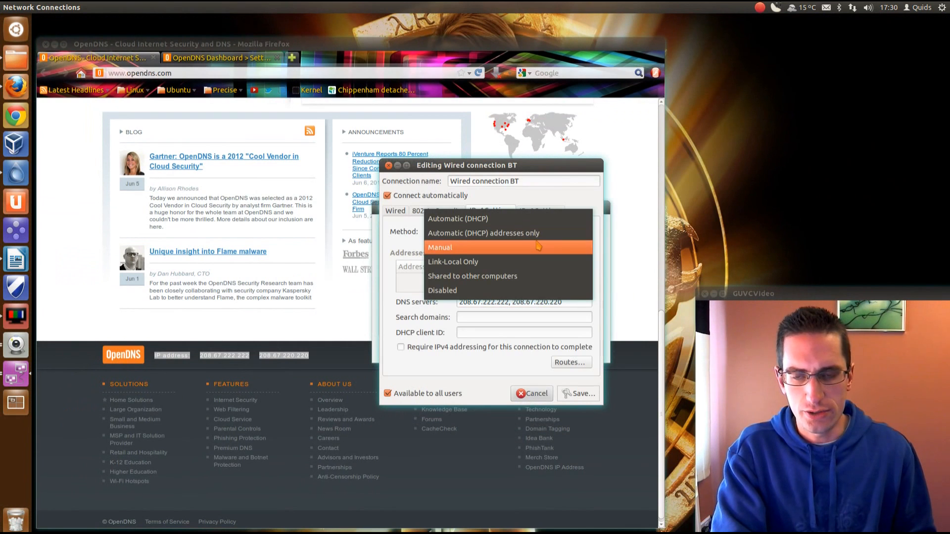
Step: Switch back to Manual, cancel the edits, then reopen Wired connection BT to review and close it
{"action": "left_click", "coordinate": [439, 247]}
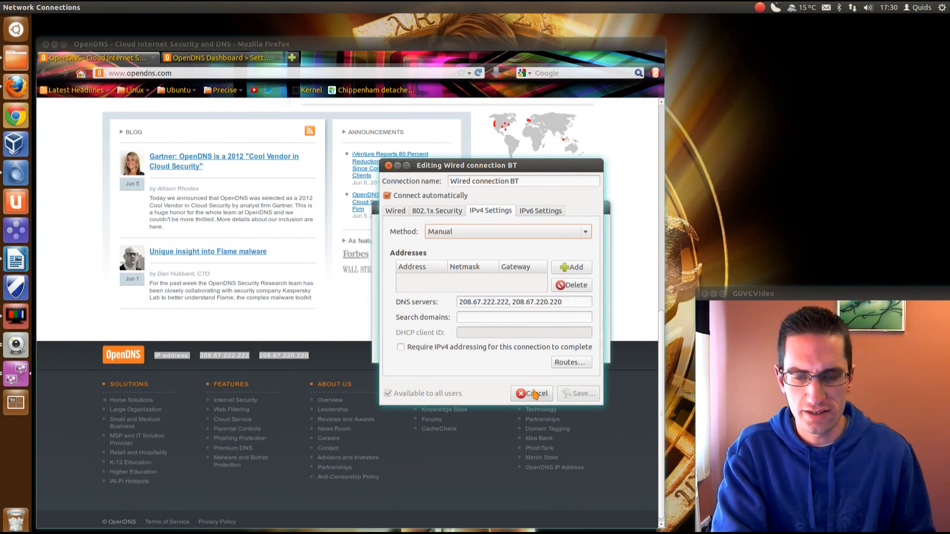
{"action": "left_click", "coordinate": [536, 394]}
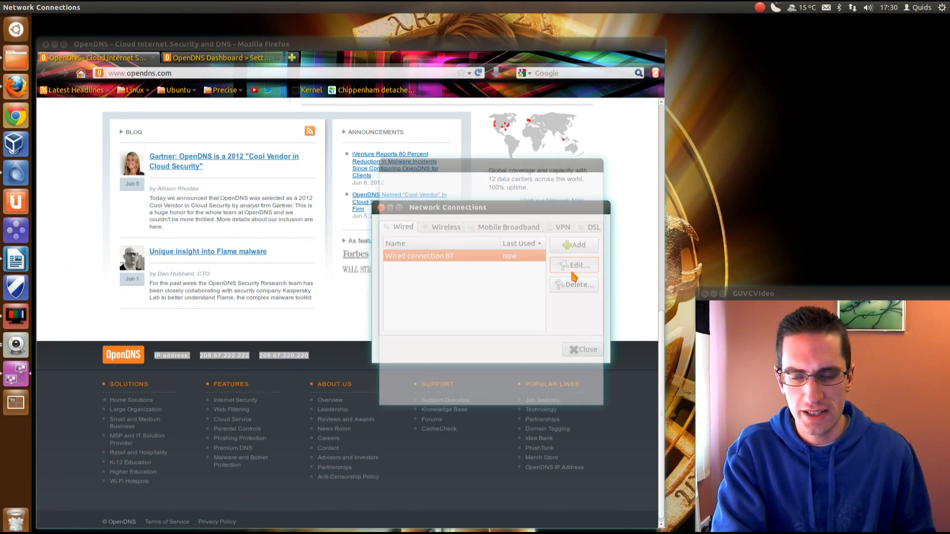
{"action": "left_click", "coordinate": [573, 265]}
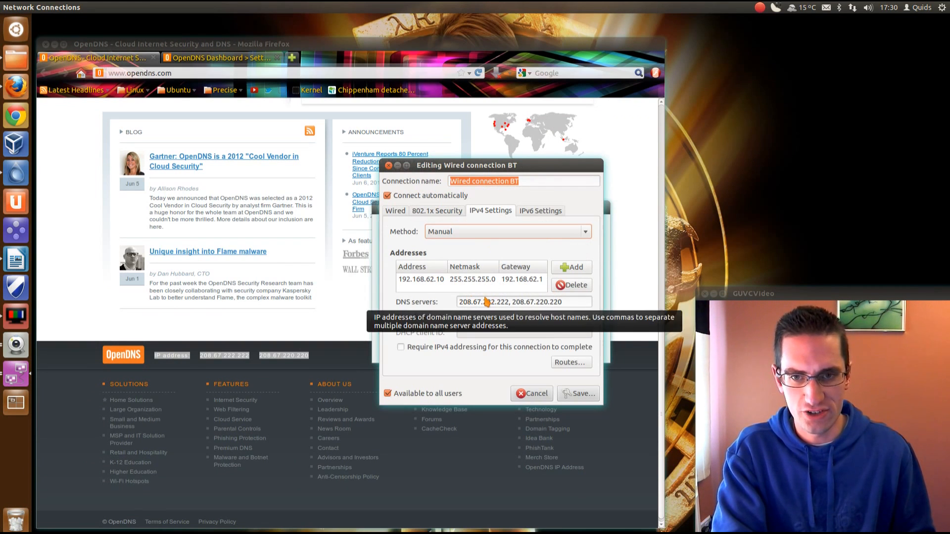
{"action": "left_click", "coordinate": [521, 302]}
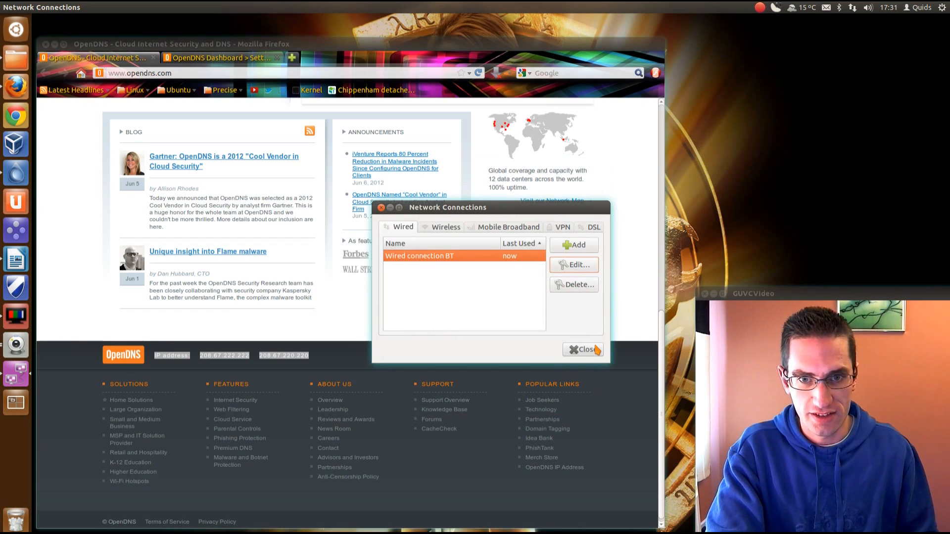
Step: Close Network Connections and scroll the Dashboard's Custom filtering with Adware and Parked Domains checked
{"action": "left_click", "coordinate": [582, 350]}
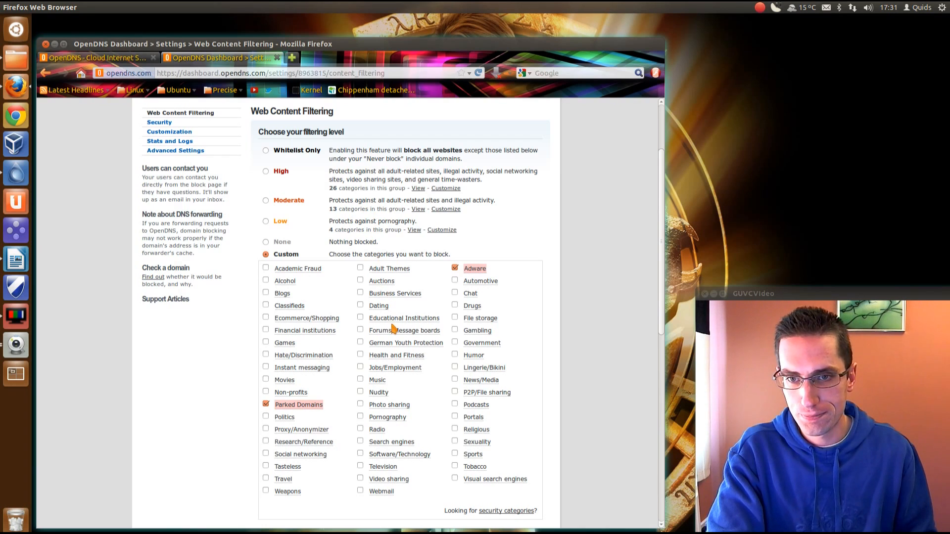
{"action": "mouse_move", "coordinate": [474, 268]}
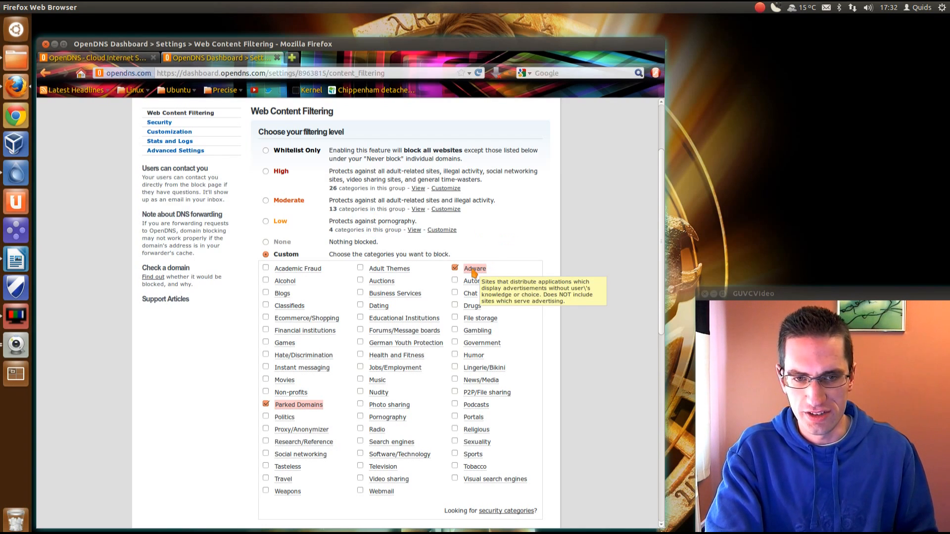
{"action": "mouse_move", "coordinate": [299, 405]}
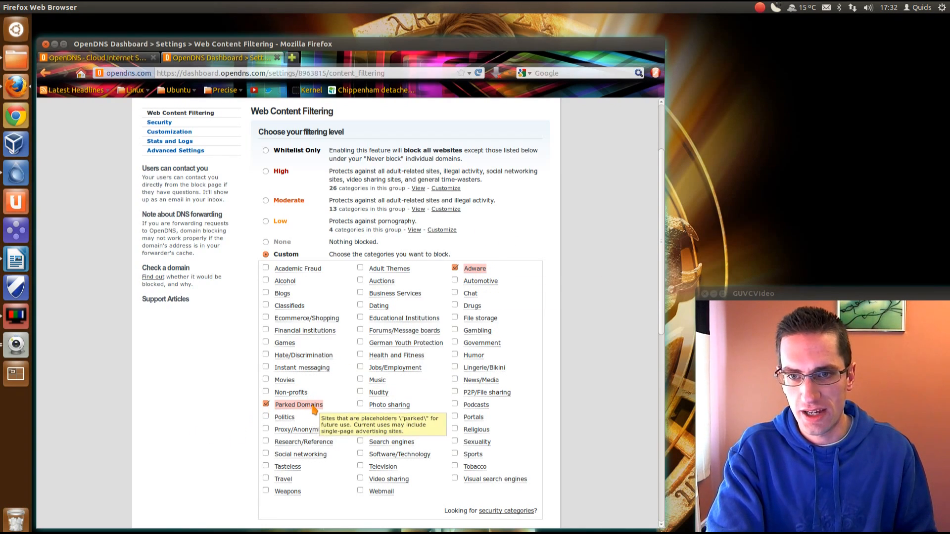
{"action": "scroll", "scroll_direction": "down", "scroll_amount": 3}
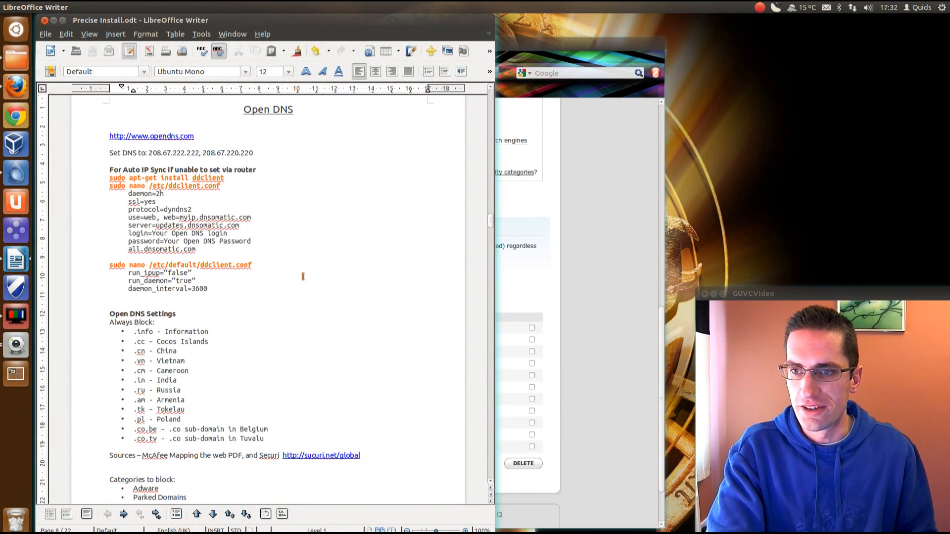
Step: Scroll Precise Install.odt to the Open DNS notes on addresses and blocked categories
{"action": "scroll", "scroll_direction": "down", "scroll_amount": 3}
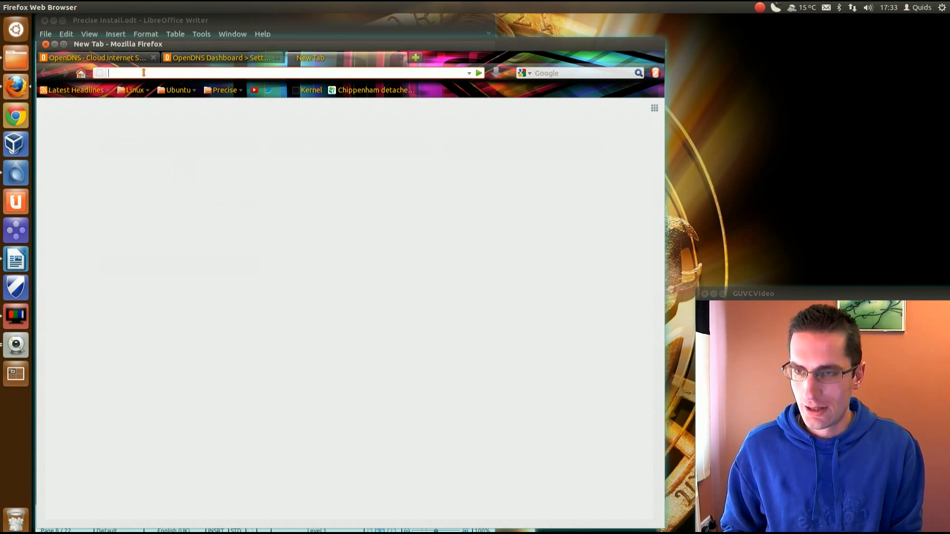
Step: Load google.in and starware.com, each showing the OpenDNS blocked-domain page
{"action": "type", "text": "google.in"}
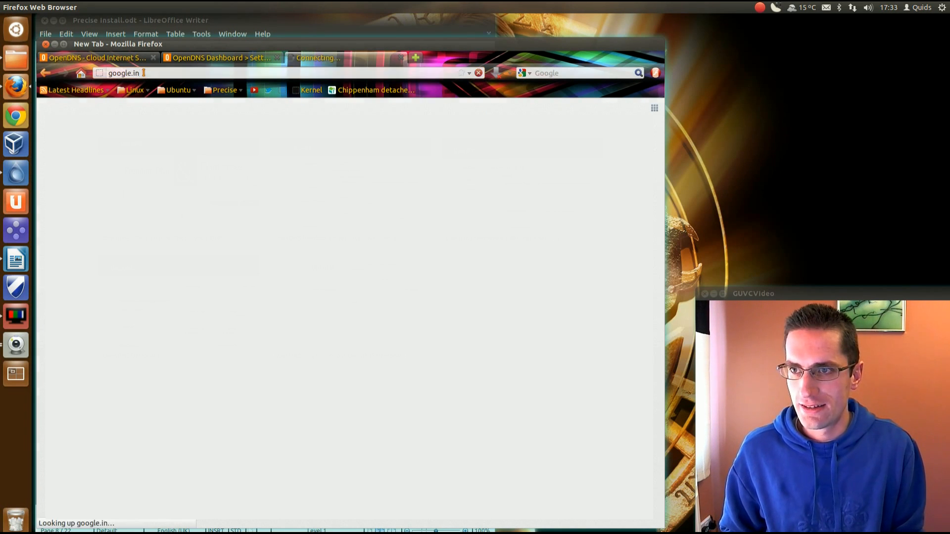
{"action": "key", "text": "Return"}
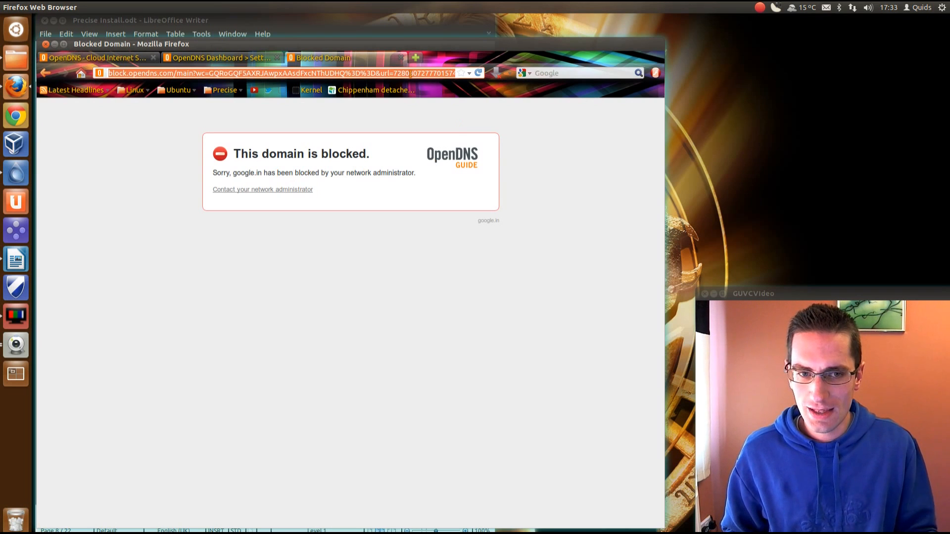
{"action": "type", "text": "s"}
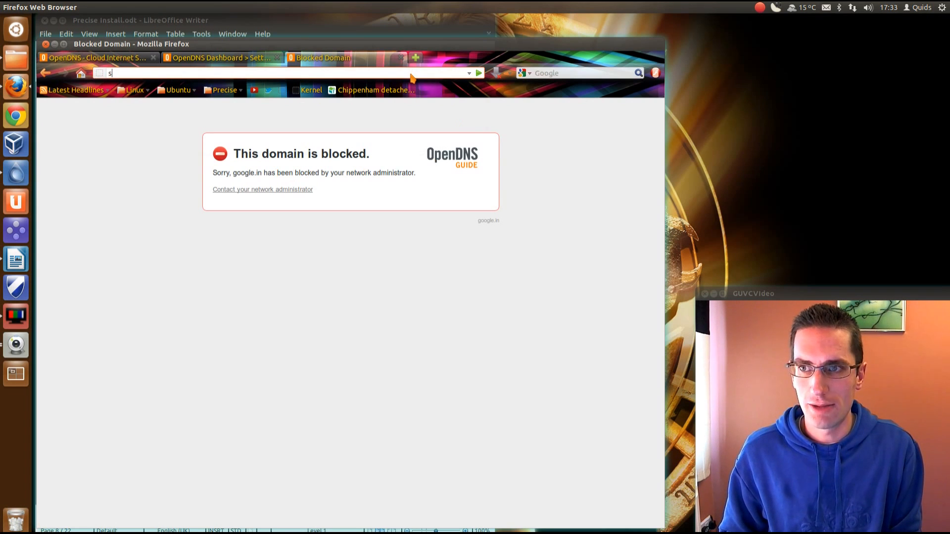
{"action": "type", "text": "tarware"}
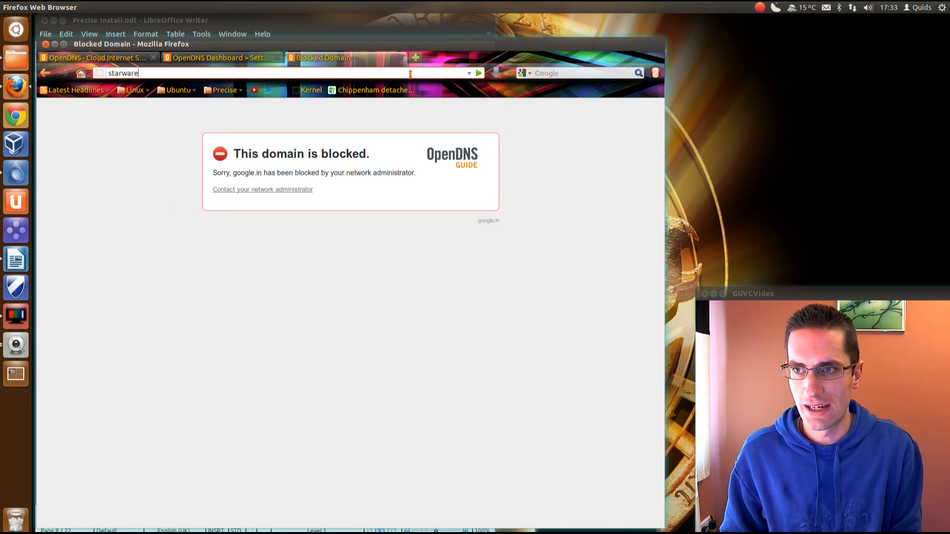
{"action": "type", "text": "."}
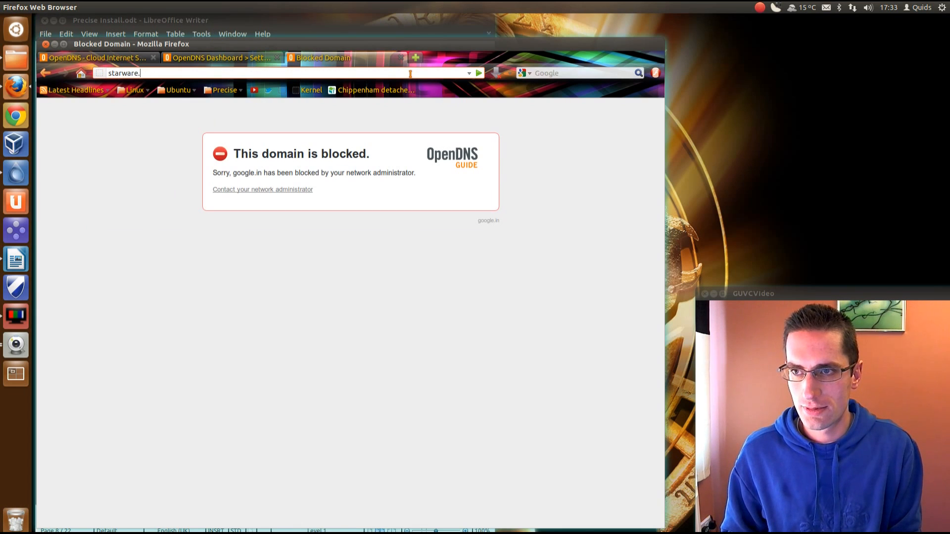
{"action": "key", "text": "Return"}
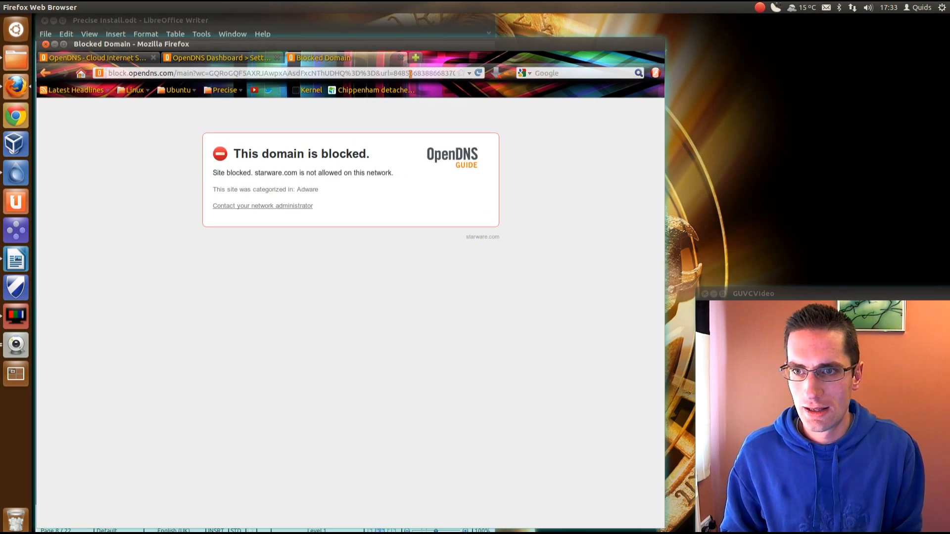